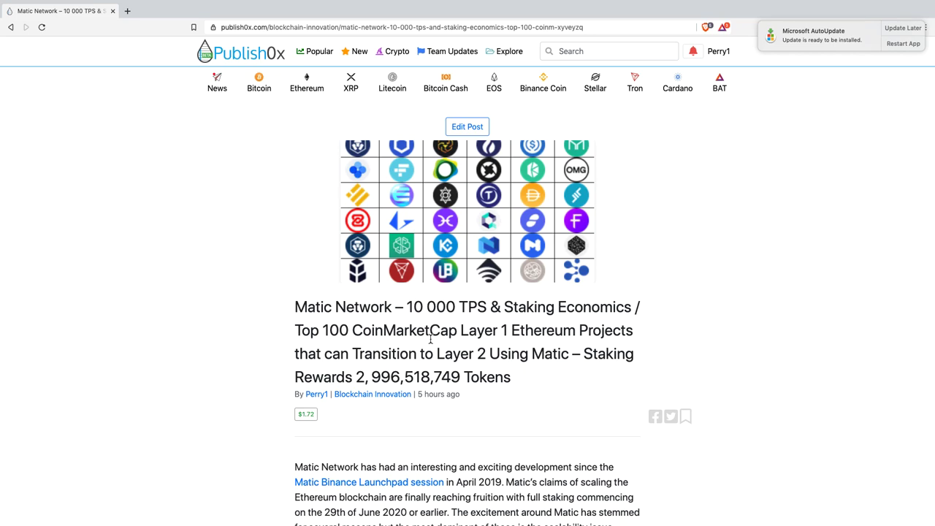
# Step: Scroll past the header image and title to the intro about 10,000 TPS and June 2020 mainnet
pyautogui.scroll(-3)
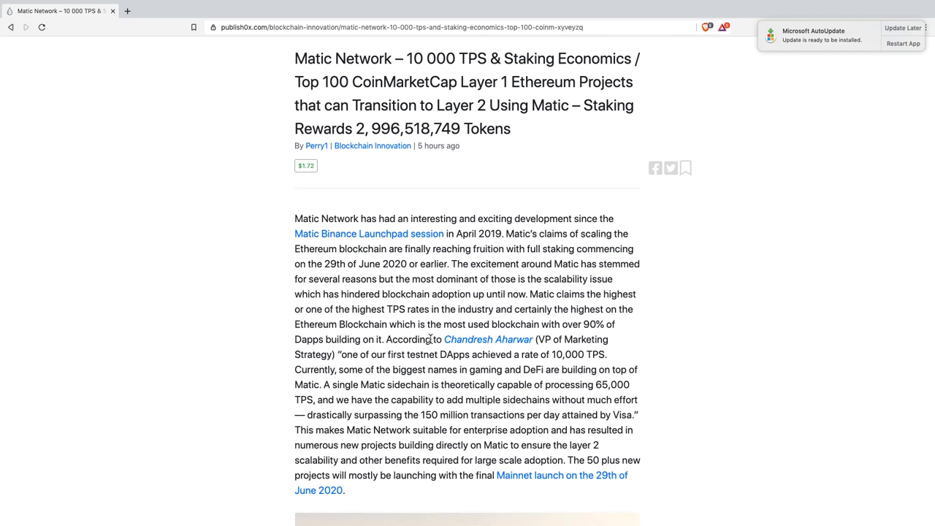
pyautogui.scroll(-3)
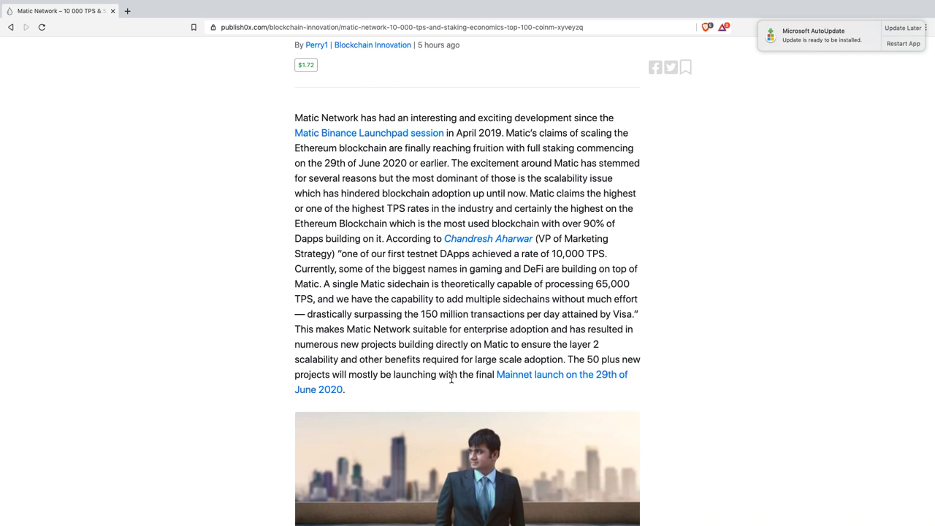
# Step: Scroll to the Chandresh Aharwar photo and the 'Ethereum Blockchain Readiness' heading
pyautogui.scroll(-3)
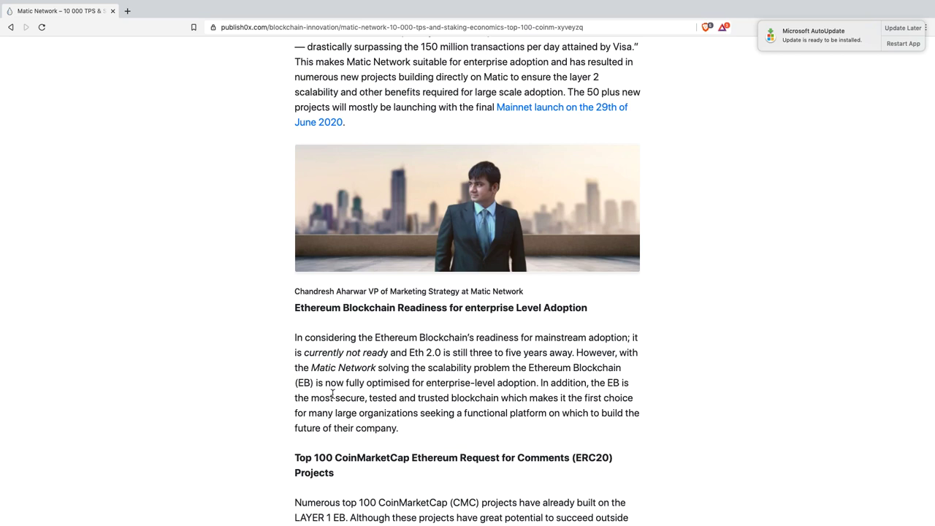
# Step: Scroll to the 'Top 100 CoinMarketCap ERC20 Projects' section and its token logo chart
pyautogui.scroll(-3)
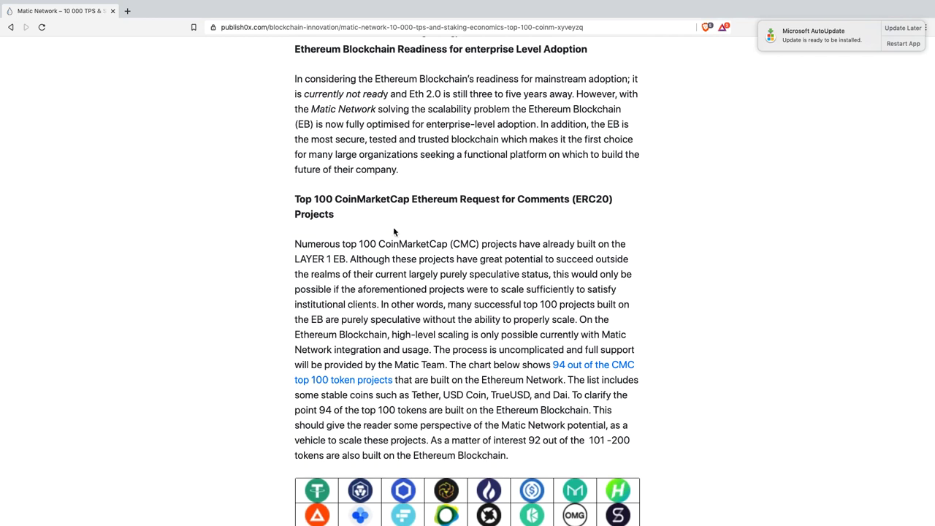
# Step: Open the '94 out of the CMC top 100 token projects' link in a new tab
pyautogui.scroll(-3)
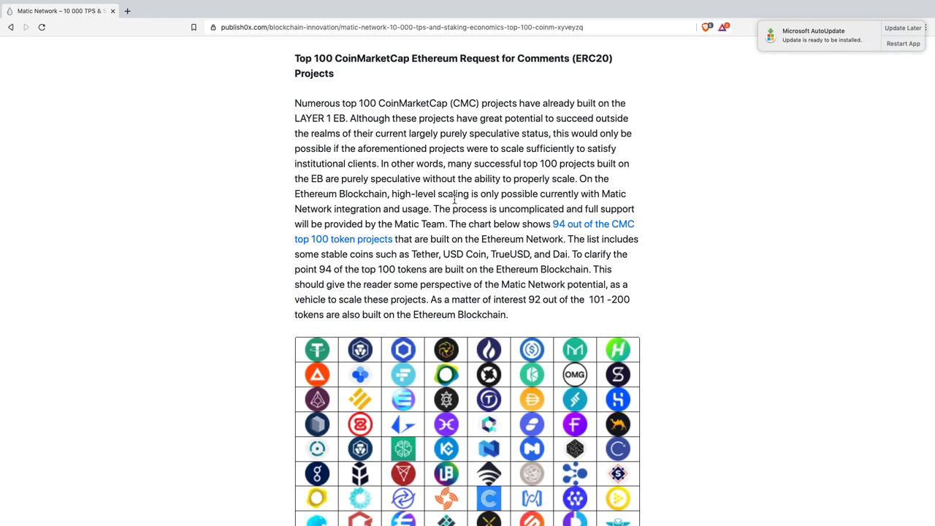
pyautogui.moveTo(371, 222)
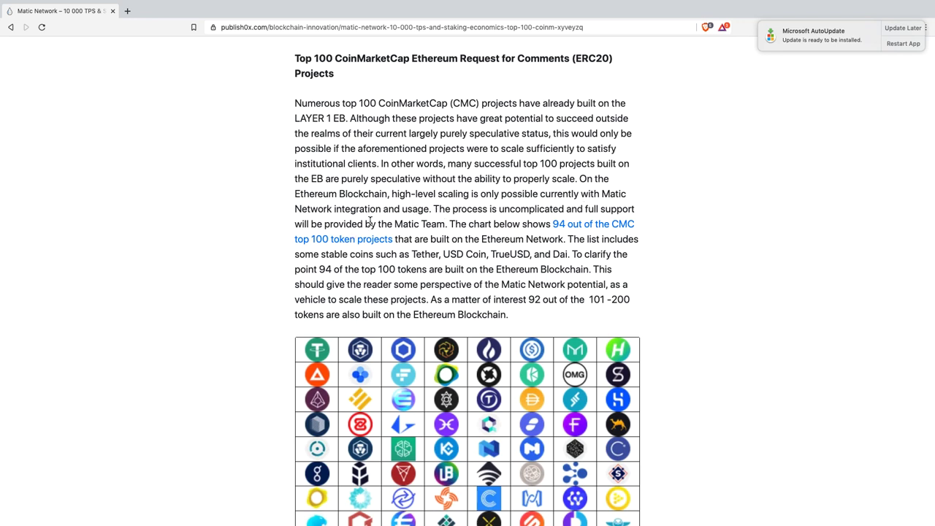
pyautogui.moveTo(445, 228)
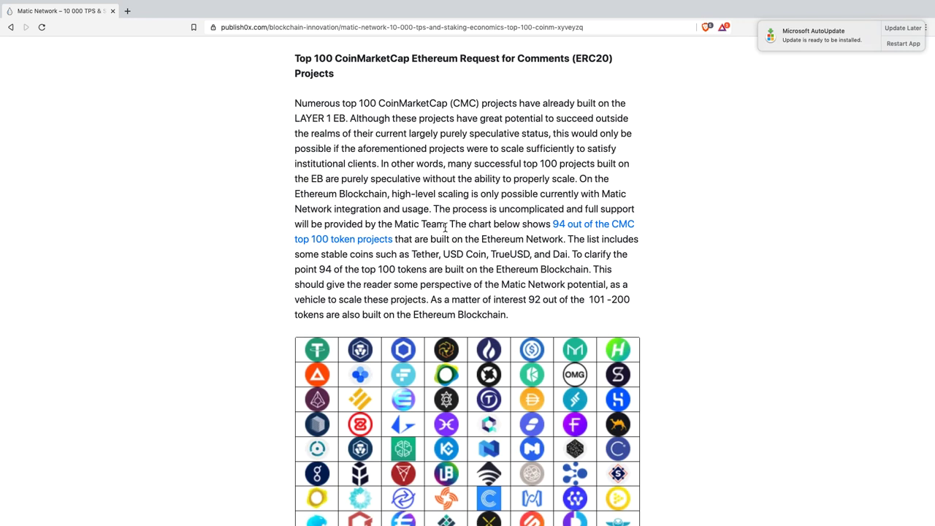
pyautogui.click(594, 223)
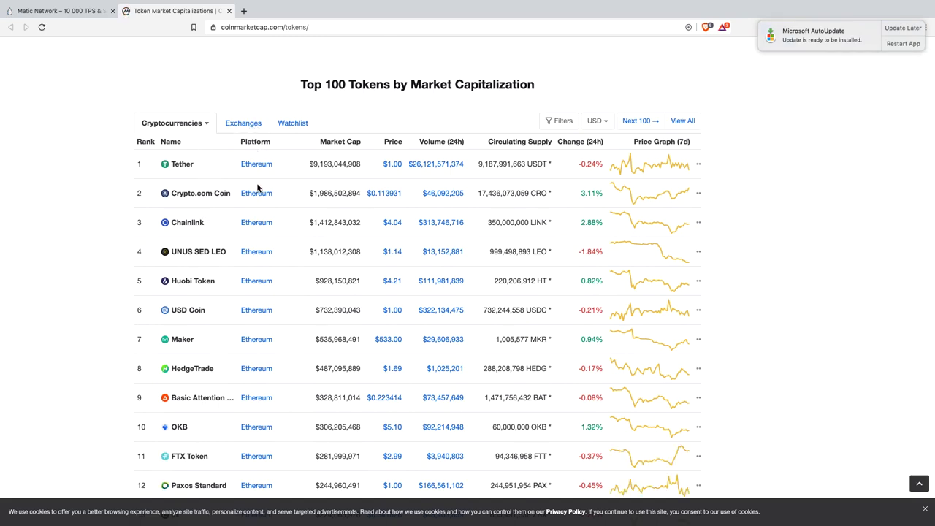
# Step: Go to page 2 of CoinMarketCap's token rankings, tokens ranked 101 onward
pyautogui.click(636, 120)
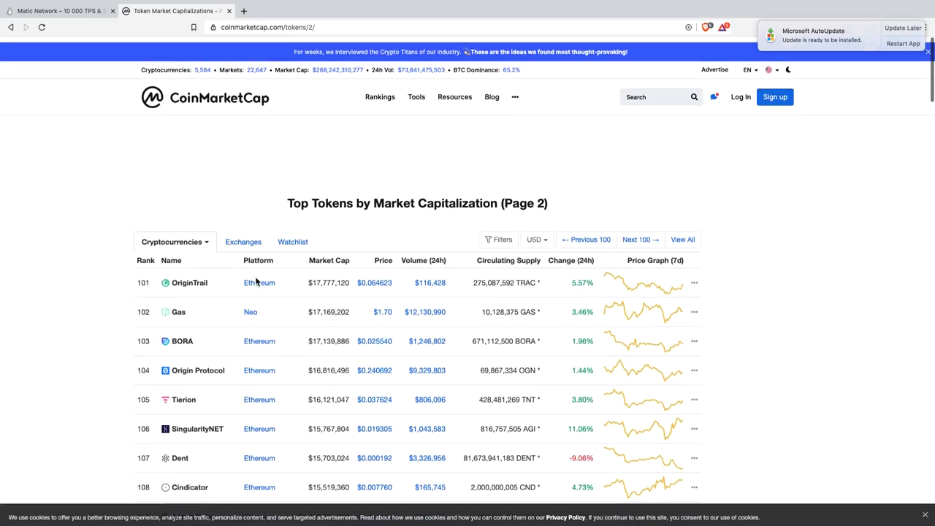
# Step: Close the CoinMarketCap tab to return to the Publish0x Matic article
pyautogui.click(58, 10)
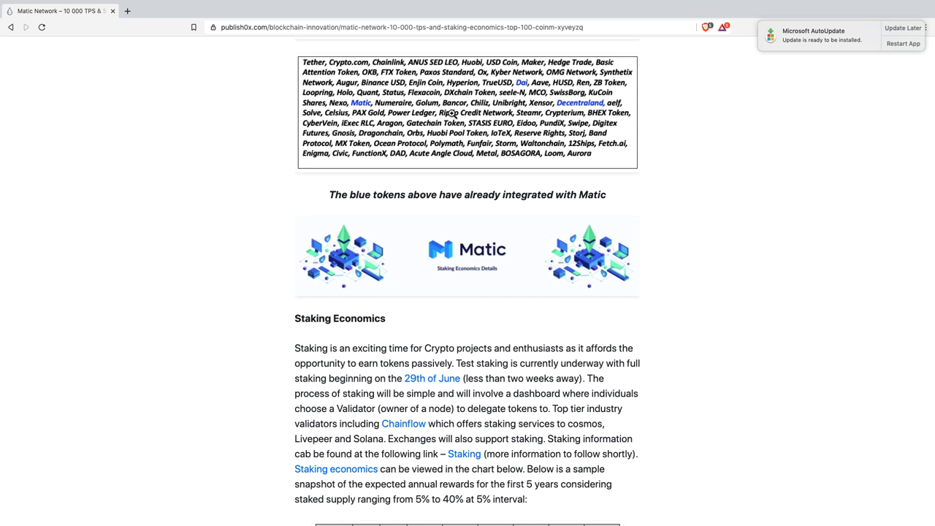
# Step: Scroll past the ERC20 token list to the Staking Economics annual reward table
pyautogui.scroll(-3)
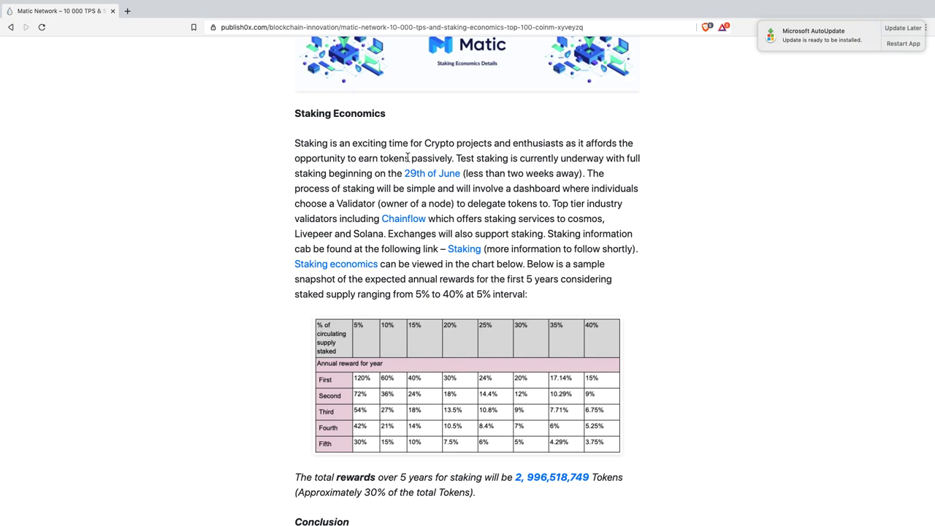
pyautogui.moveTo(545, 176)
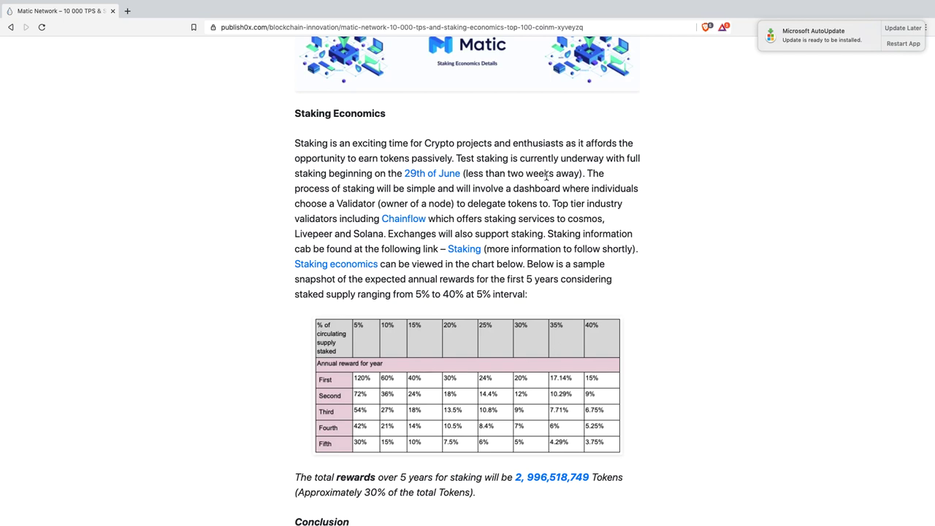
# Step: Scroll past the total staking rewards to the Conclusion and Matic contact section
pyautogui.scroll(-3)
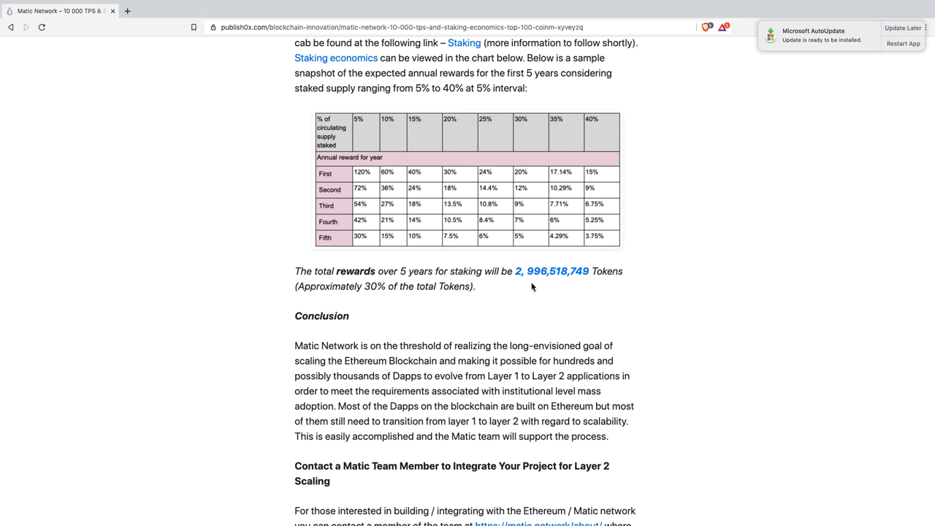
pyautogui.scroll(-3)
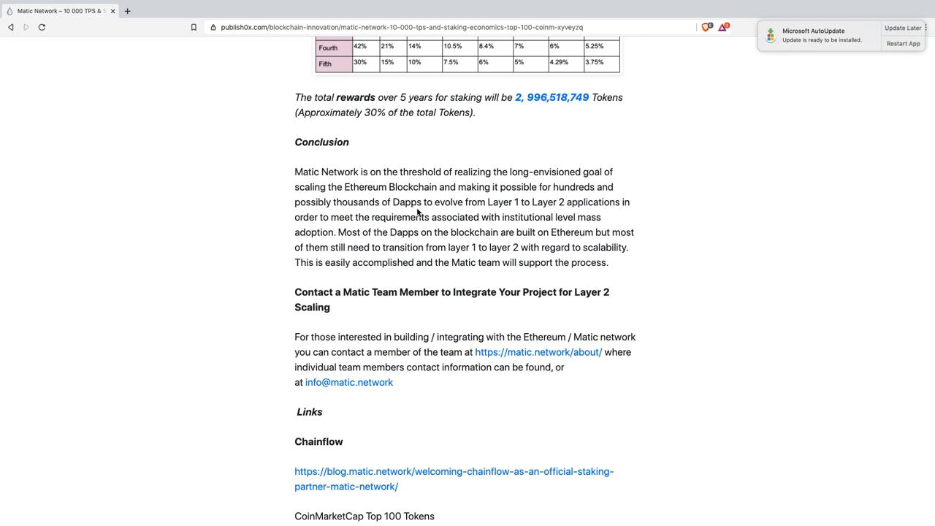
pyautogui.moveTo(339, 235)
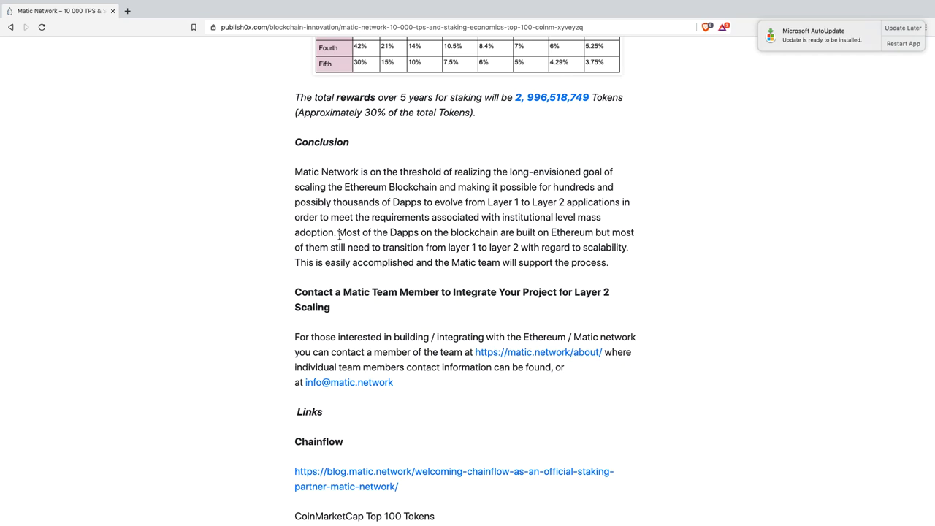
pyautogui.moveTo(495, 235)
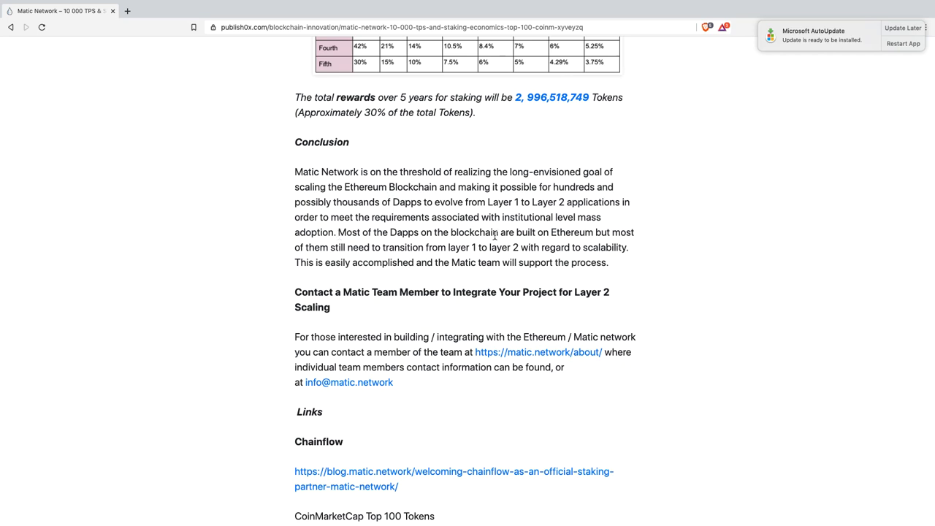
pyautogui.moveTo(405, 276)
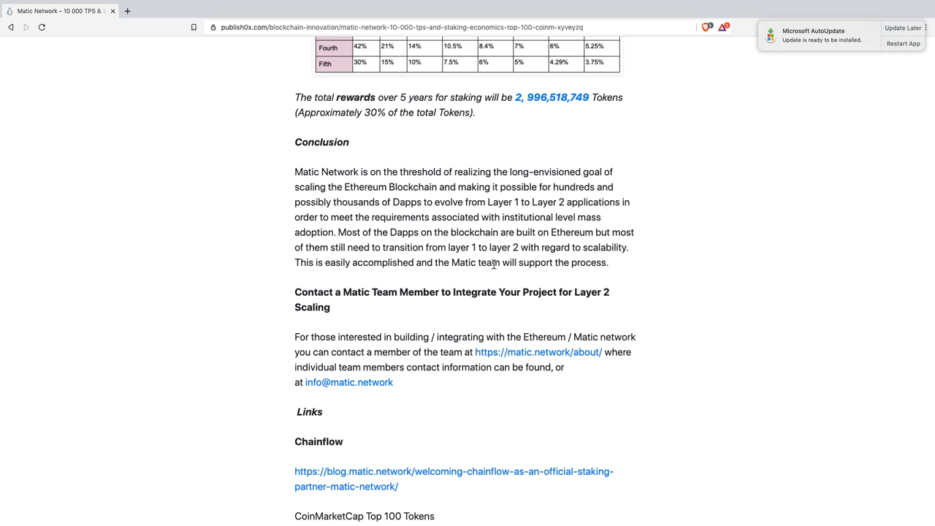
pyautogui.scroll(-3)
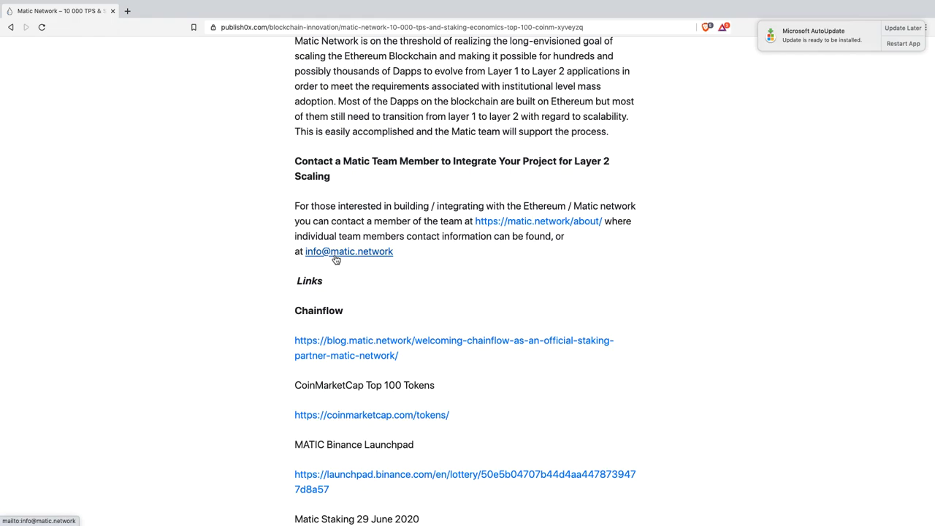